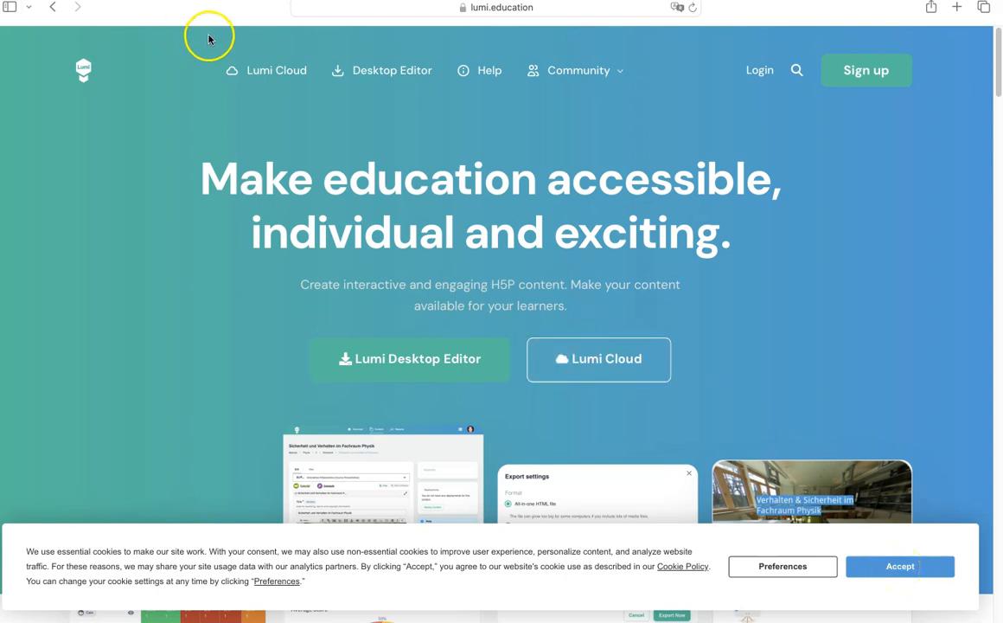
# Reach the Lumi Cloud sign-up form from the Lumi education home page.
pyautogui.click(276, 69)
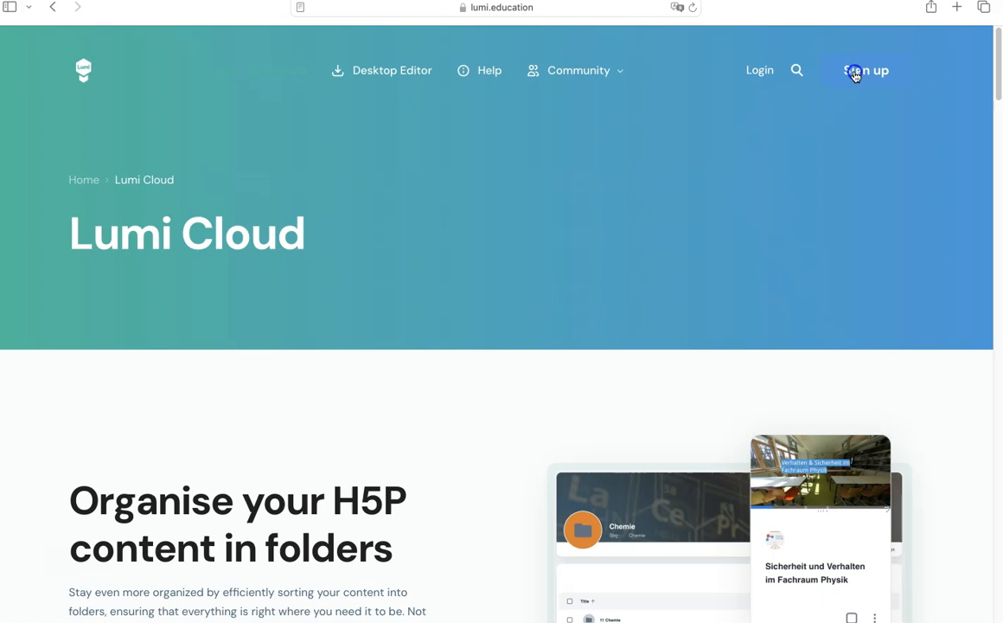
pyautogui.click(865, 69)
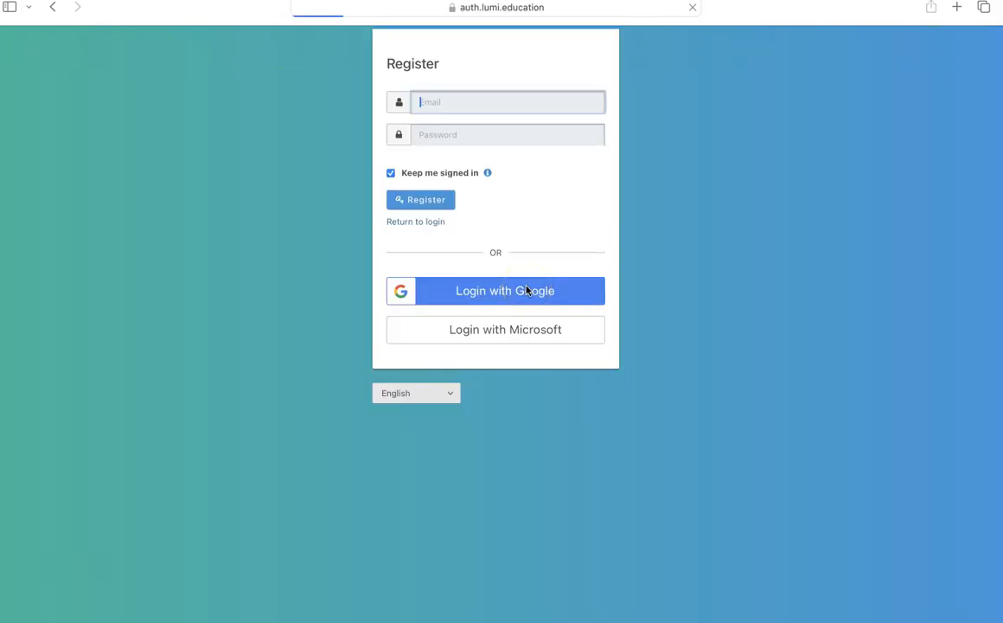
pyautogui.click(505, 102)
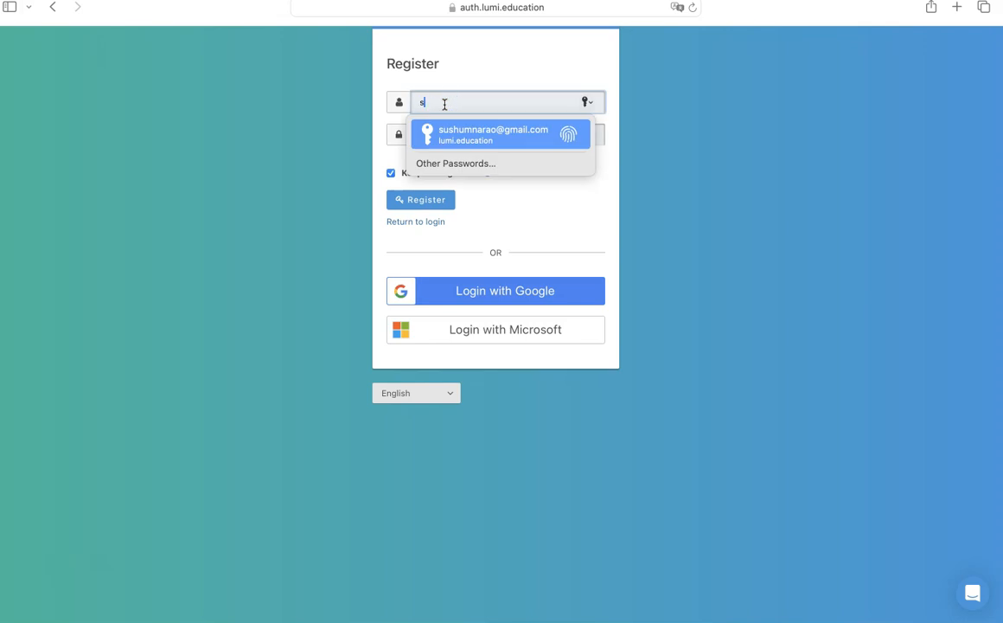
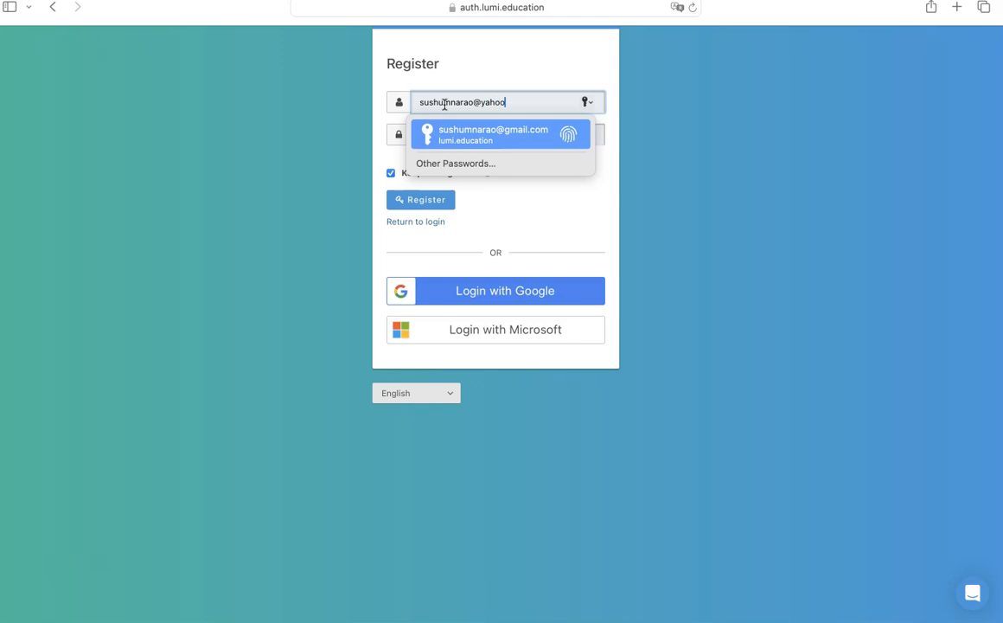
pyautogui.click(505, 135)
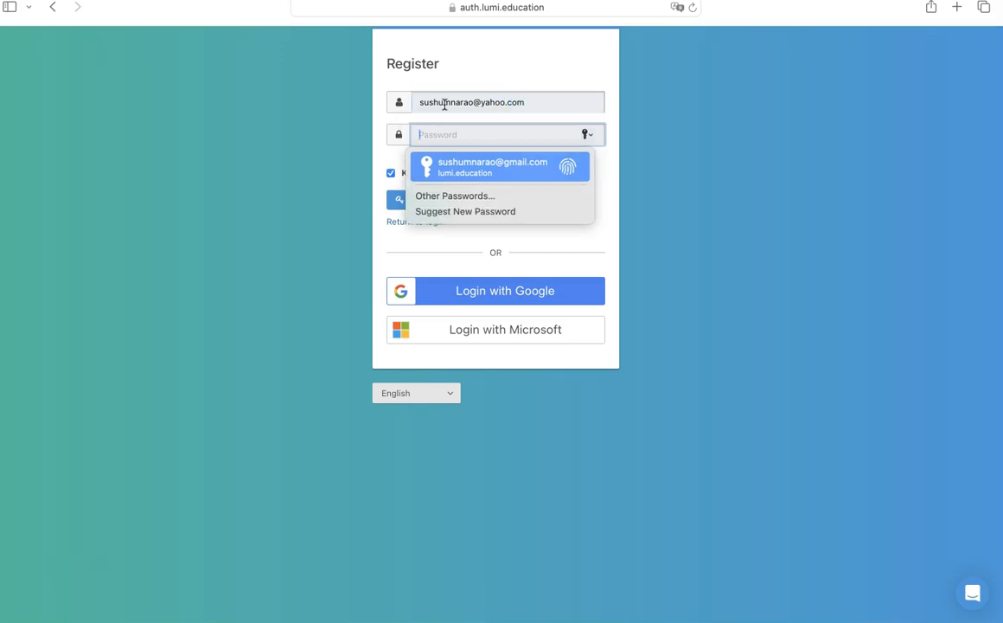
pyautogui.write('••••••••')
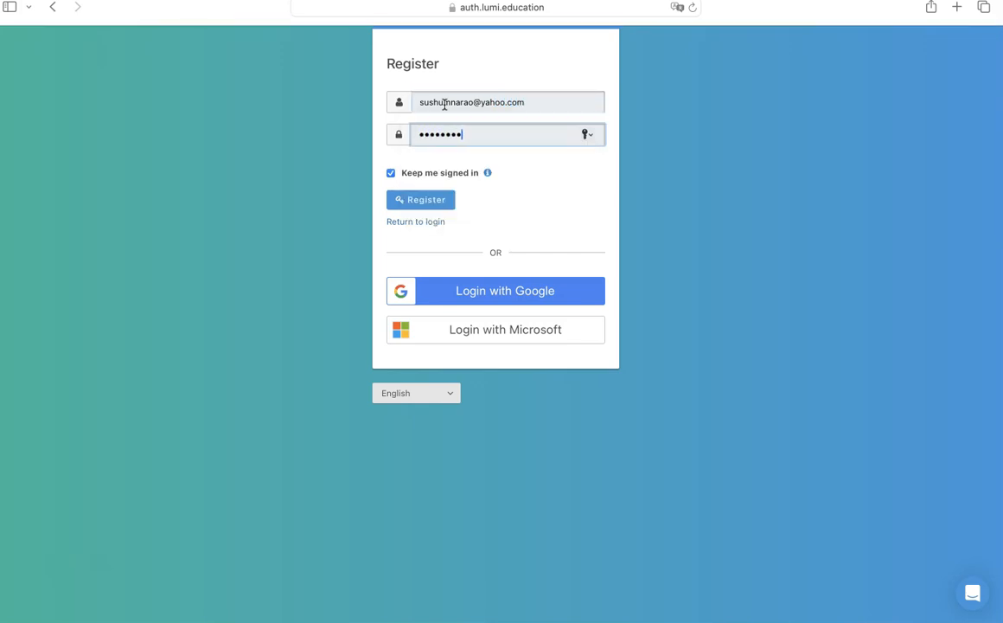
pyautogui.click(420, 199)
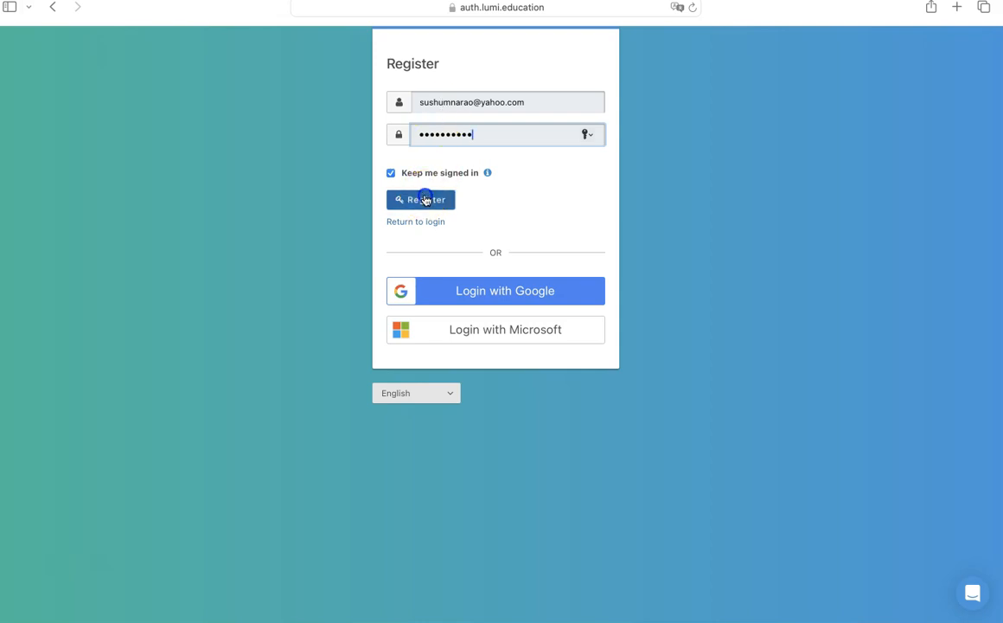
pyautogui.click(422, 198)
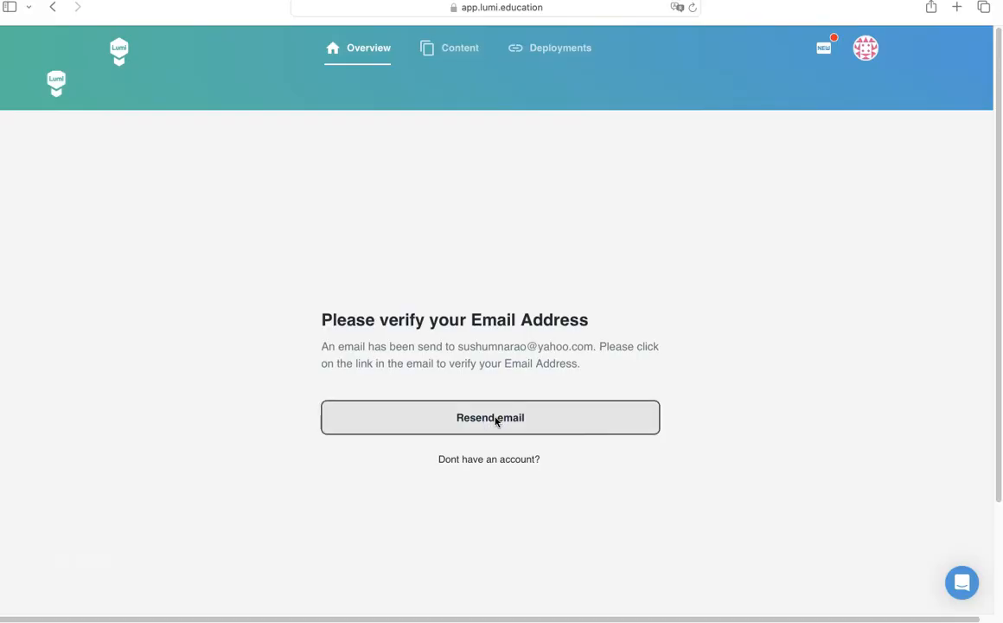
# Resend the verification email and reach the account overview dashboard.
pyautogui.click(490, 417)
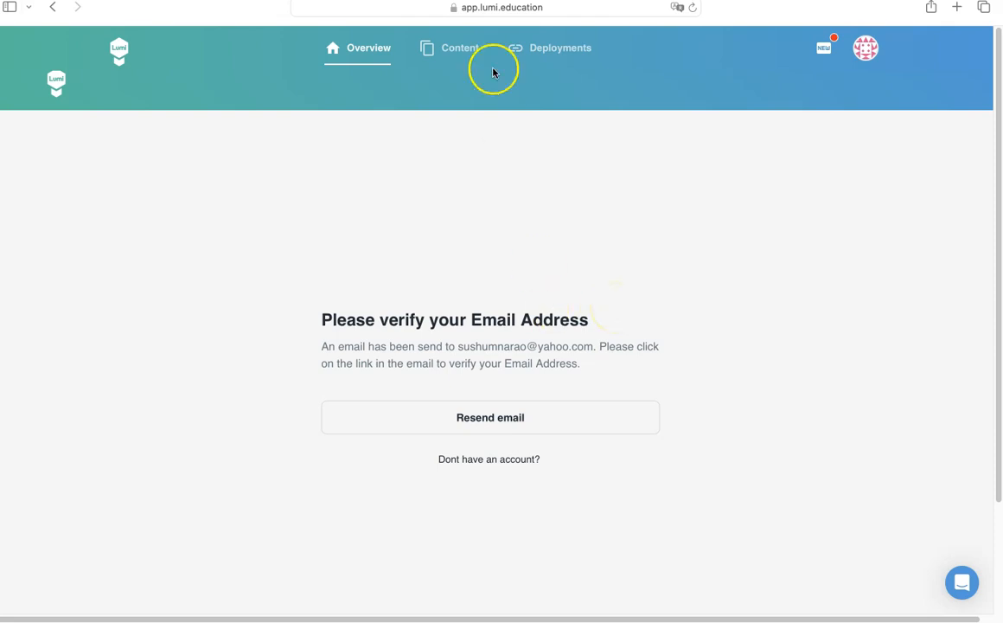
pyautogui.click(488, 7)
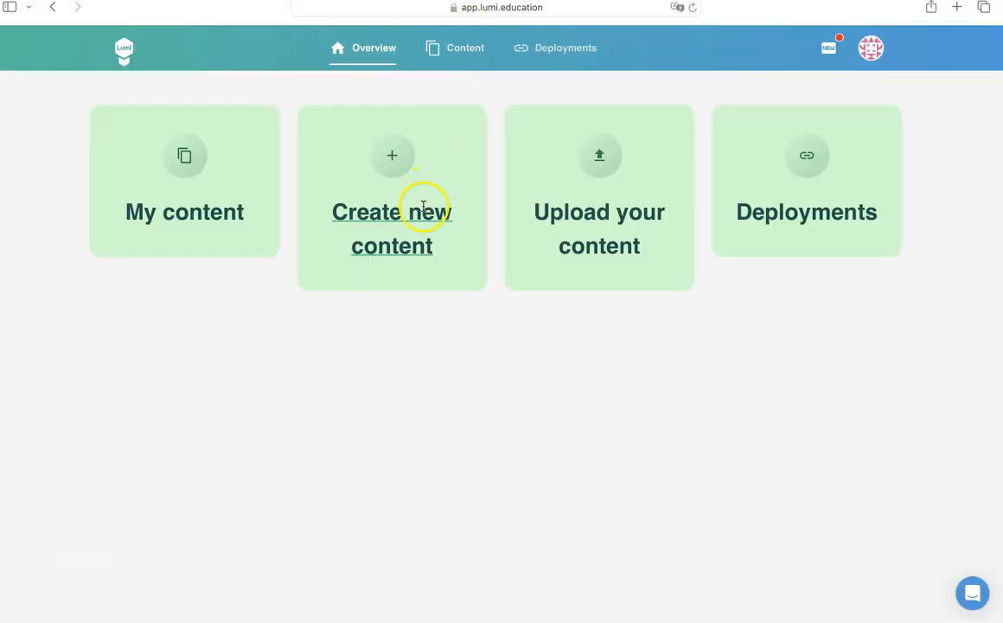
# Create new content via 'Add content', landing on the H5P content type list.
pyautogui.click(871, 48)
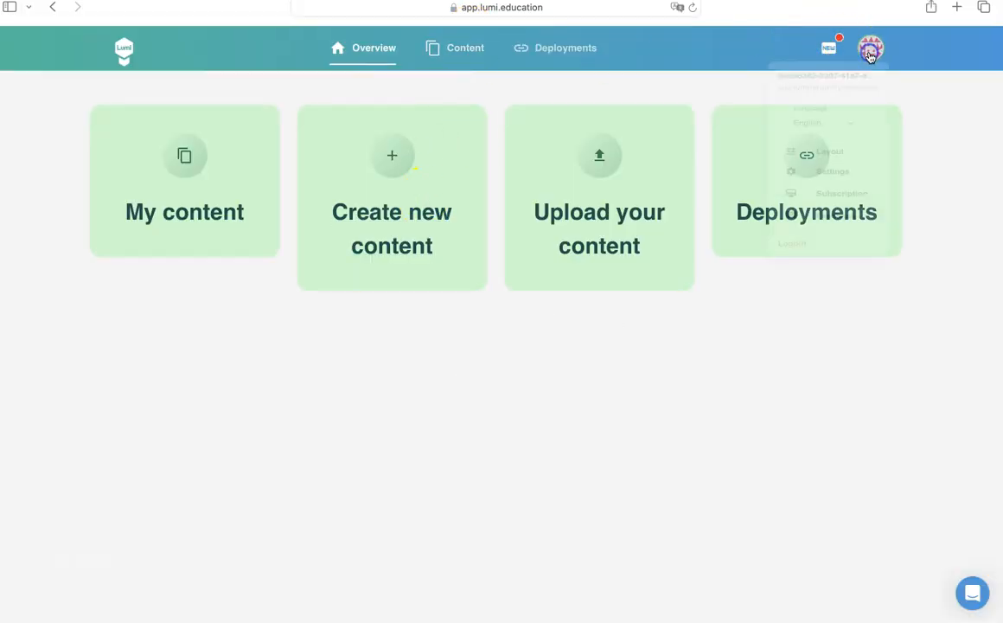
pyautogui.click(871, 48)
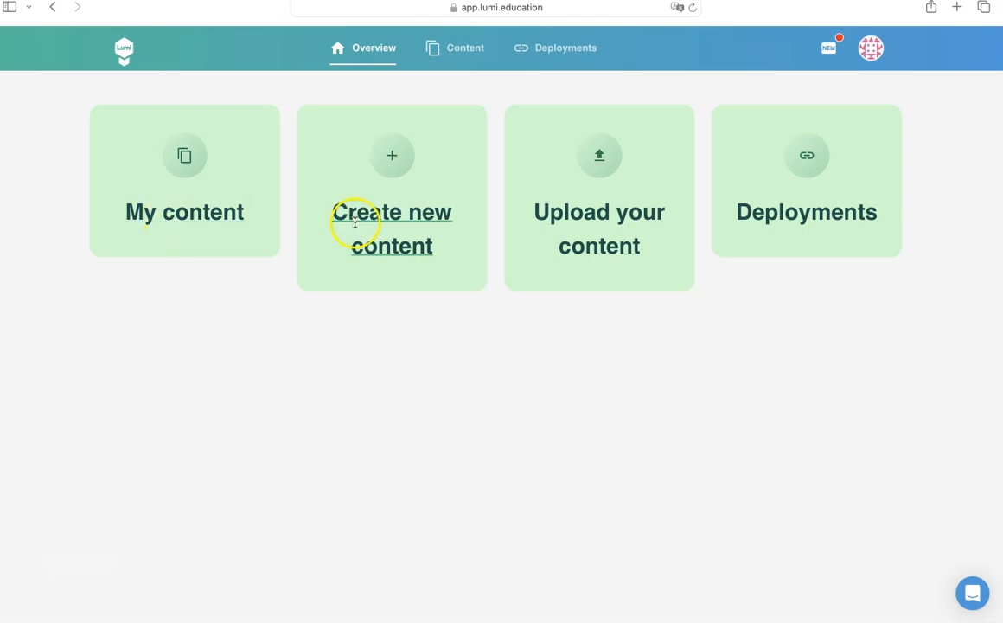
pyautogui.click(463, 48)
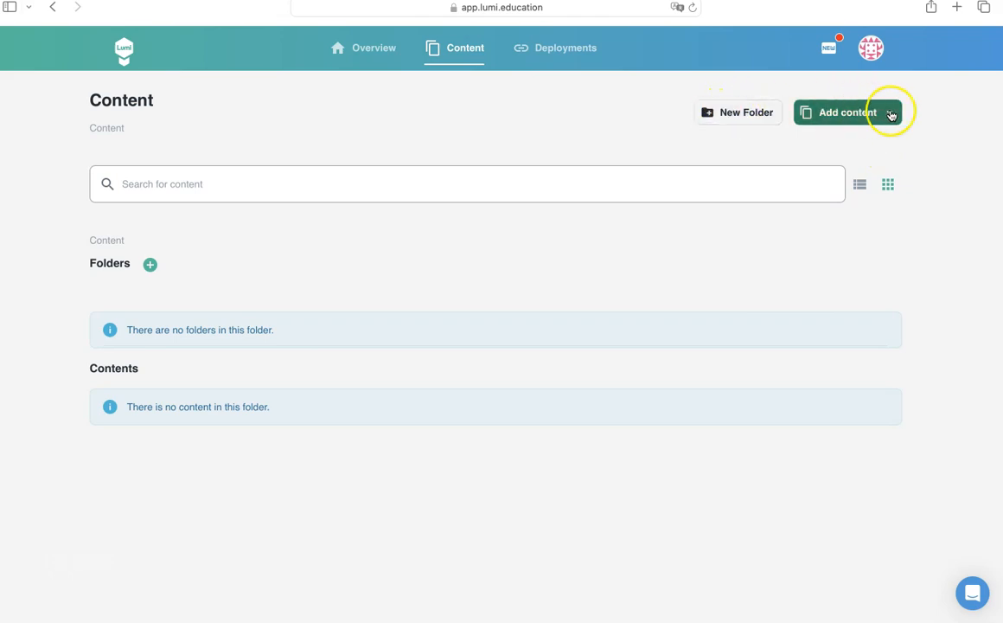
pyautogui.click(848, 112)
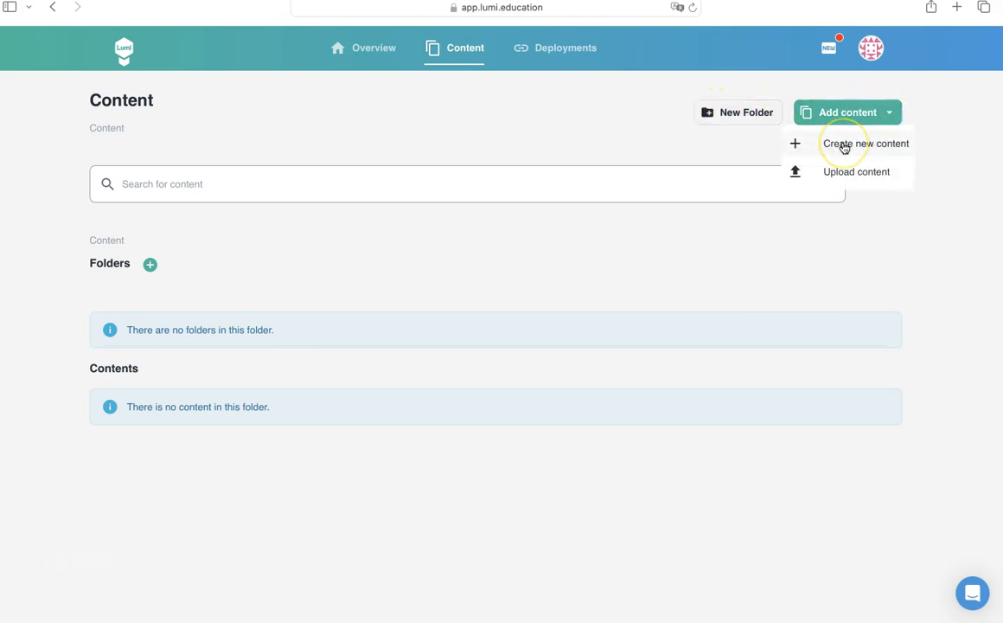
pyautogui.click(865, 144)
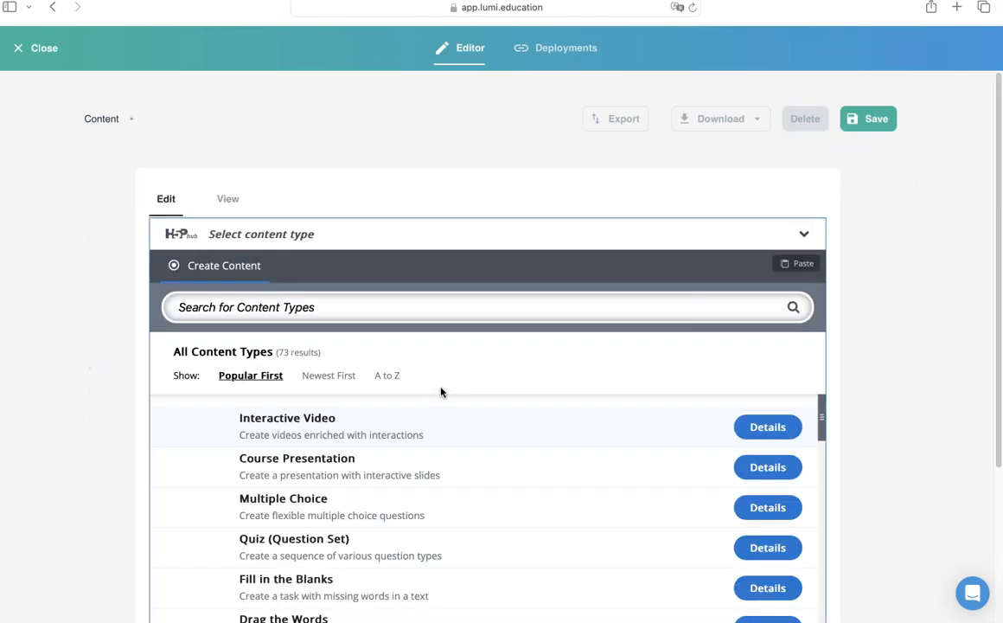
pyautogui.click(356, 308)
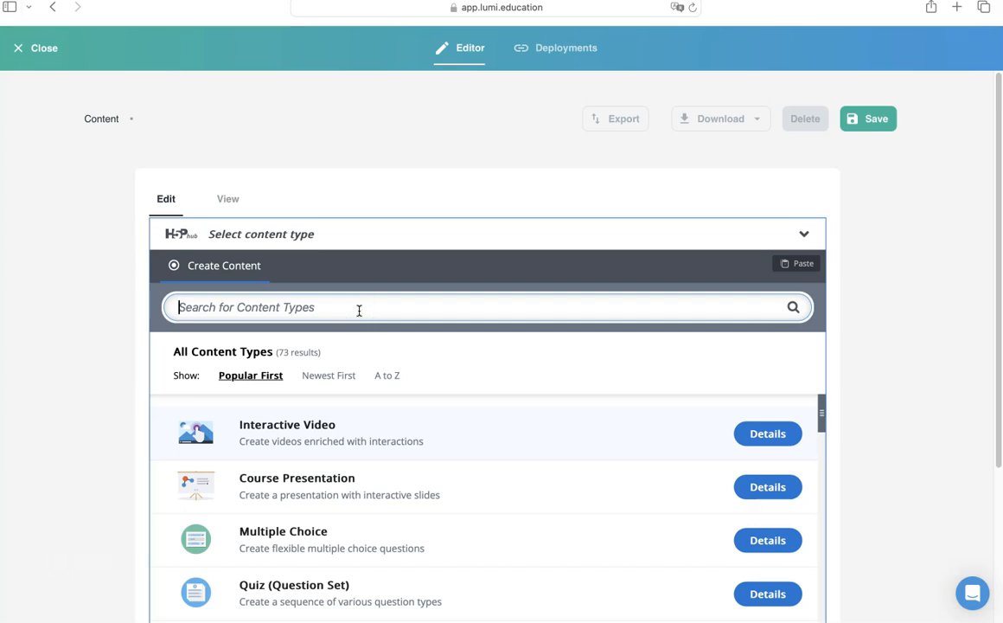
pyautogui.scroll(-3)
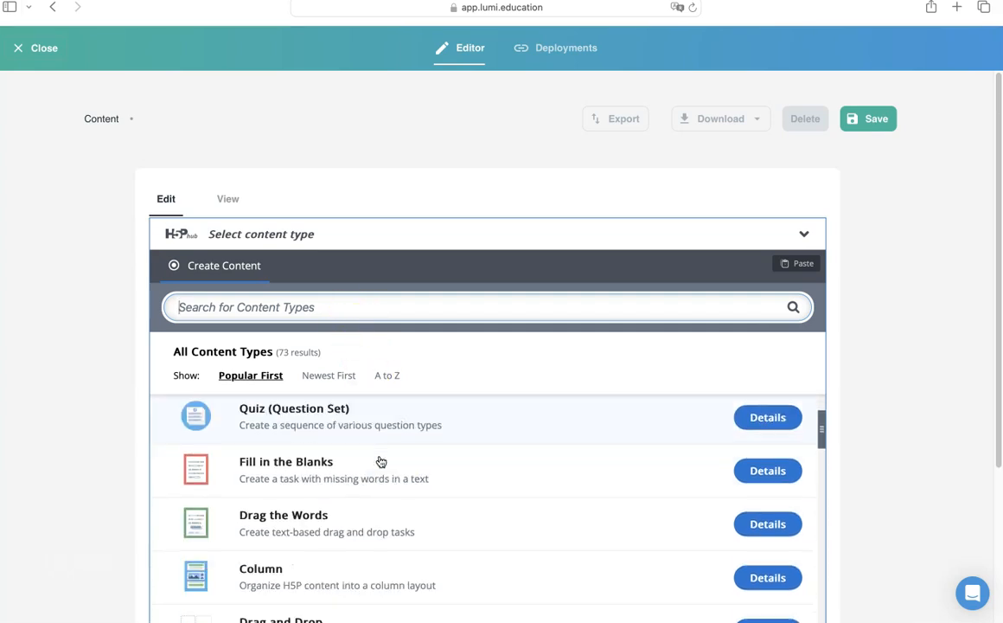
pyautogui.scroll(-3)
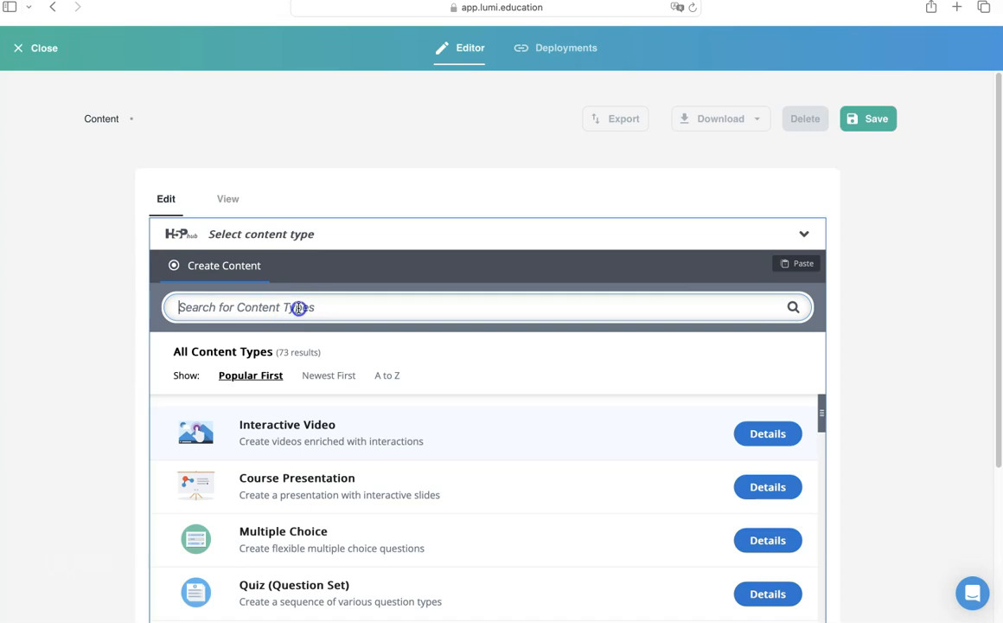
pyautogui.moveTo(115, 522)
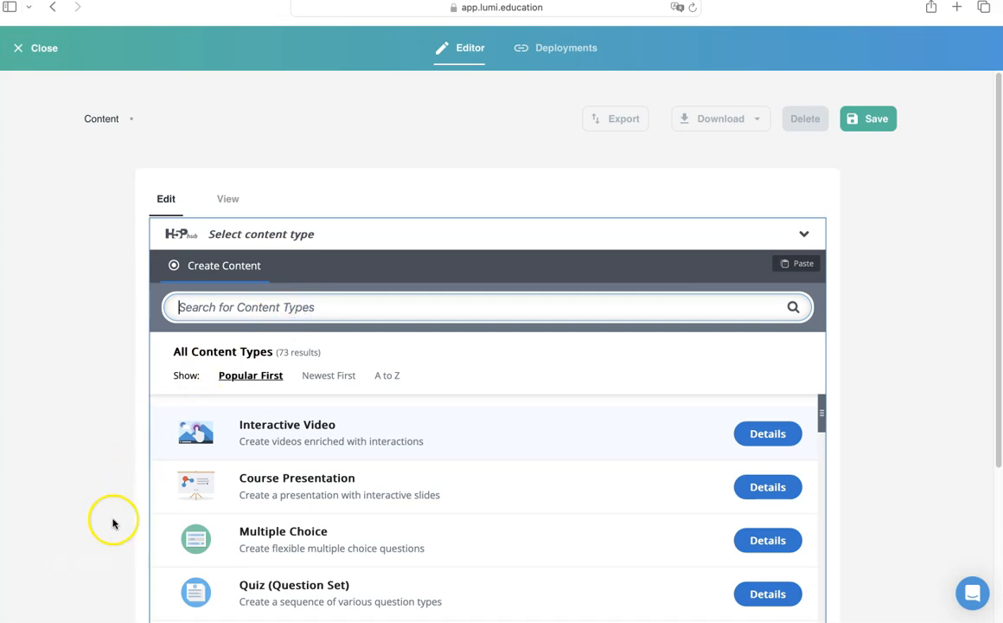